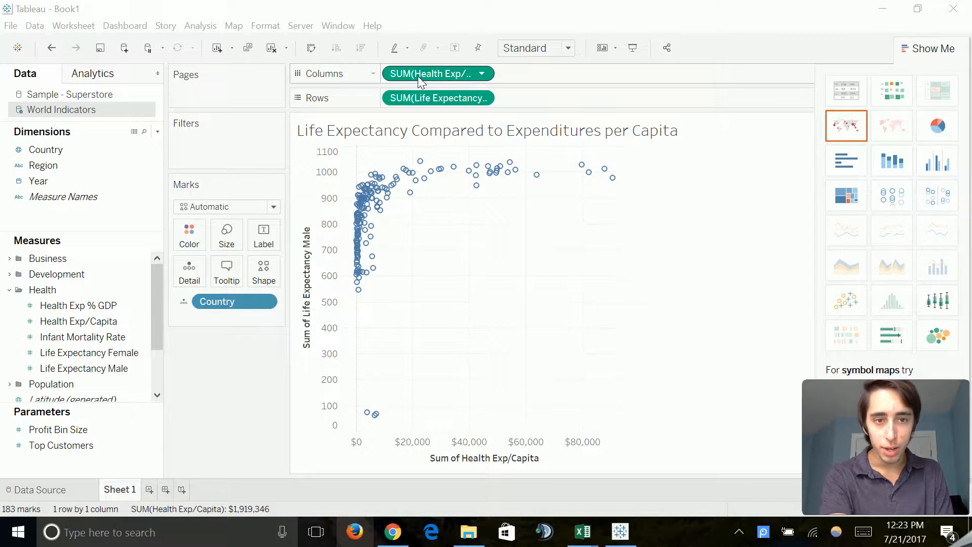
# - Change the Health Exp/Capita pill's aggregation from Sum to Average
pyautogui.click(437, 97)
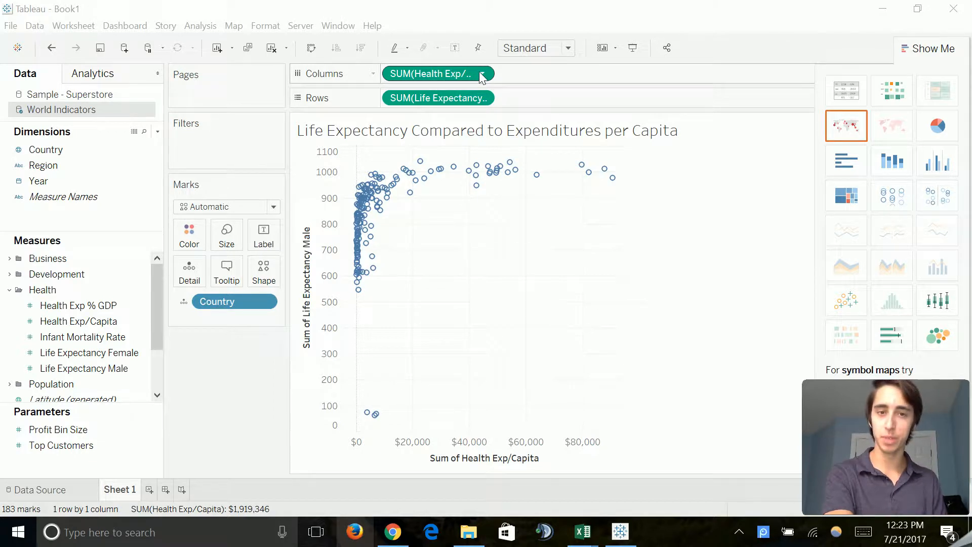
pyautogui.click(481, 73)
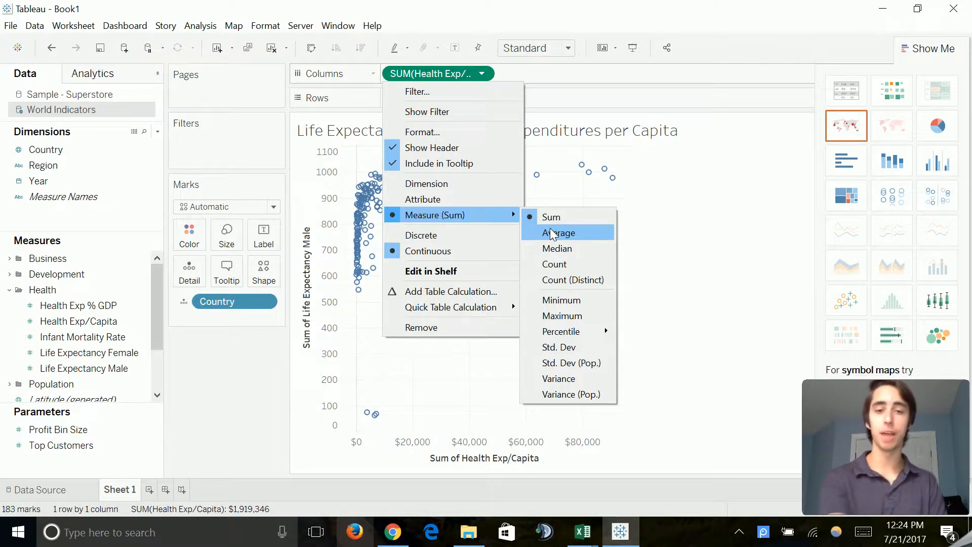
pyautogui.click(558, 233)
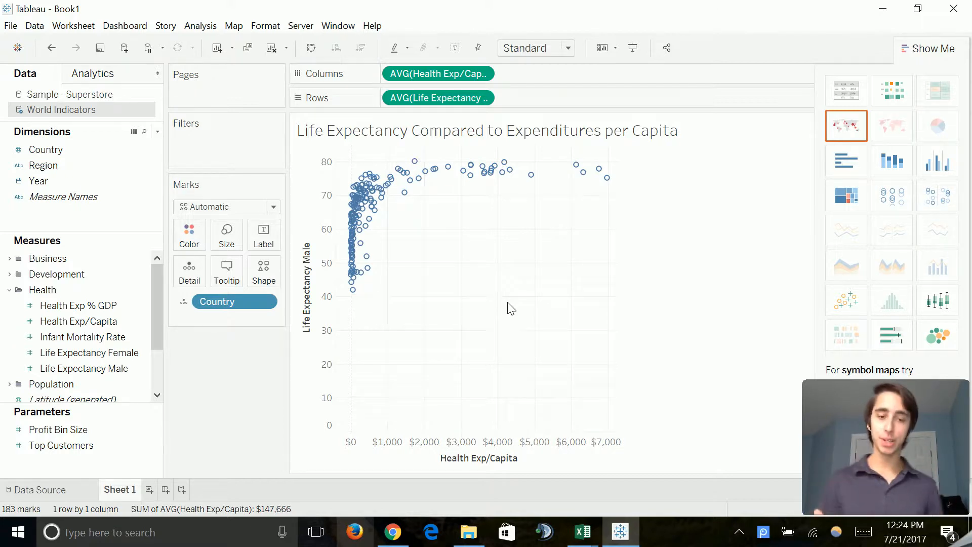
pyautogui.moveTo(367, 313)
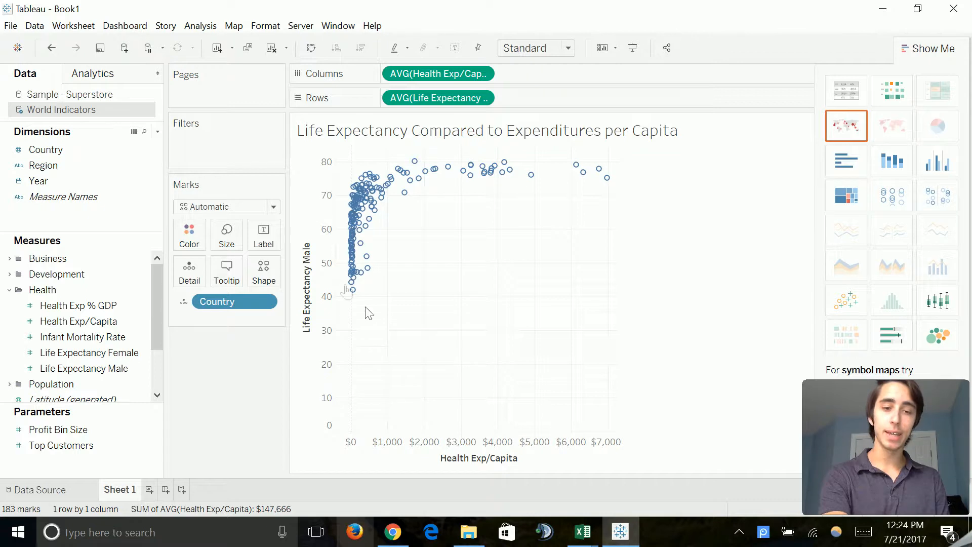
pyautogui.moveTo(345, 180)
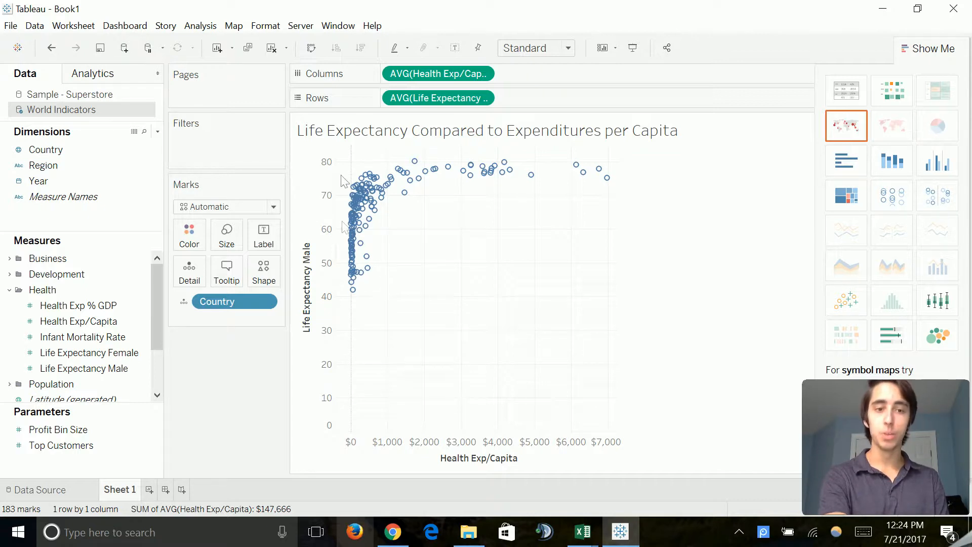
pyautogui.moveTo(380, 296)
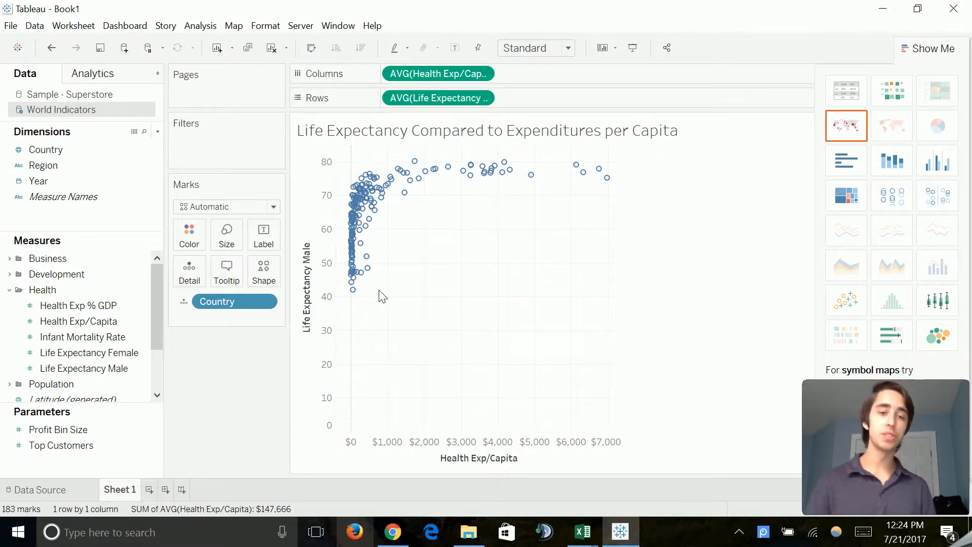